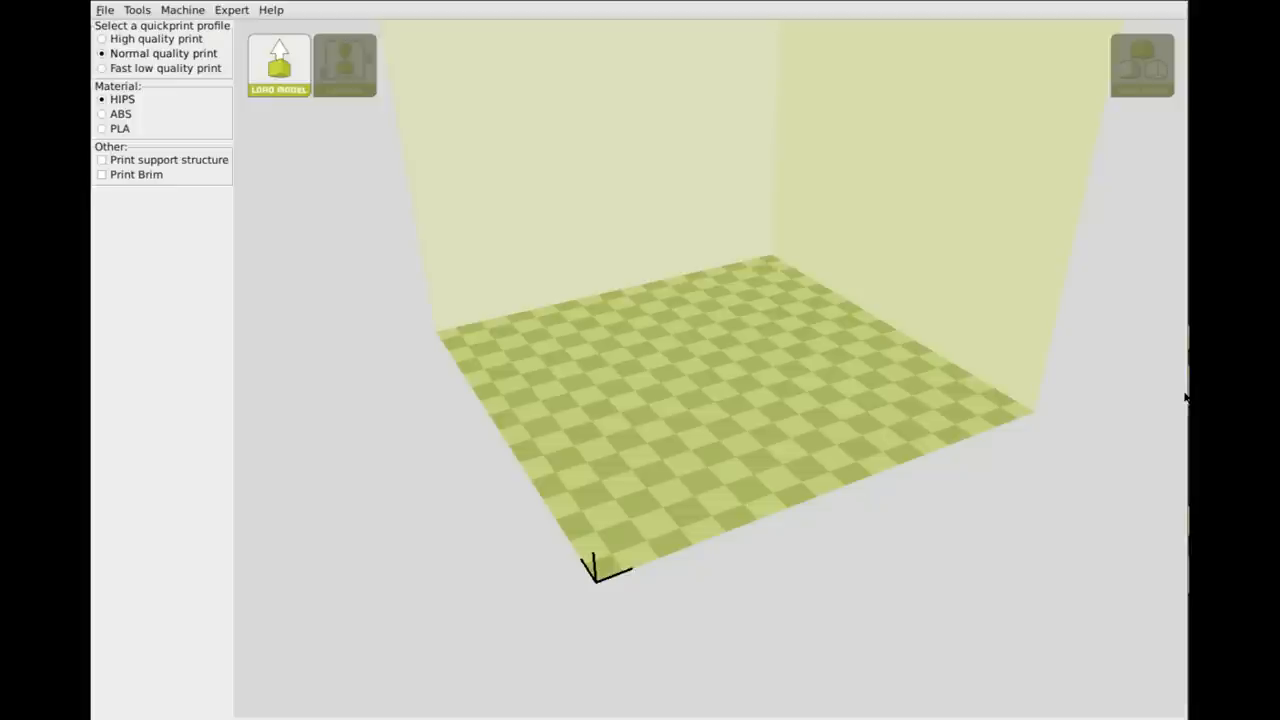
Select giant_crystal.stl from Downloads in the Load Model dialog
left_click(278, 65)
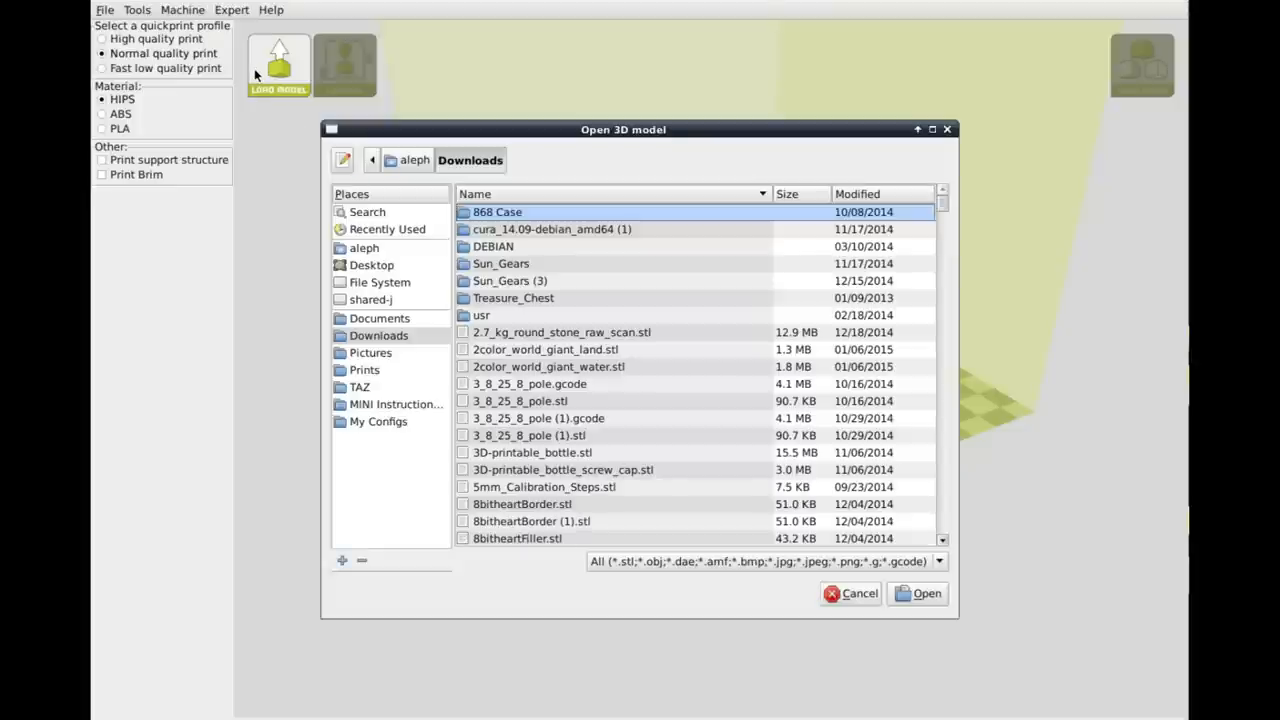
type("gi")
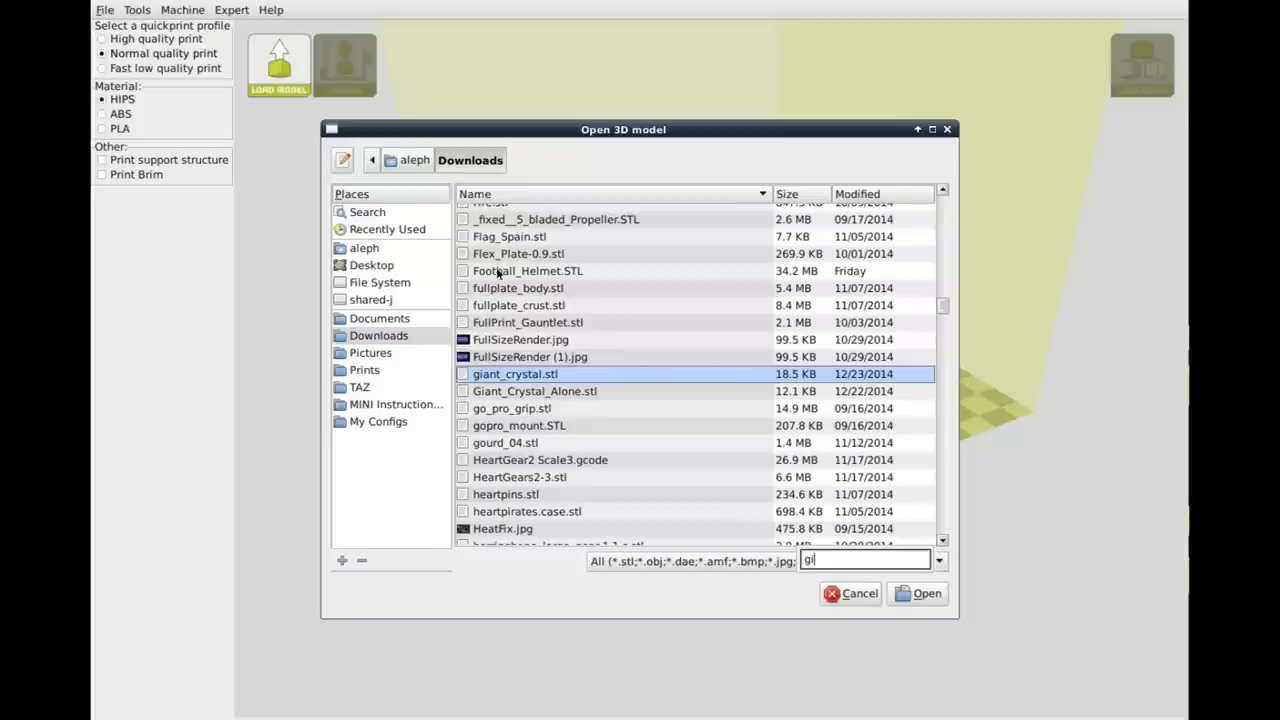
left_click(917, 593)
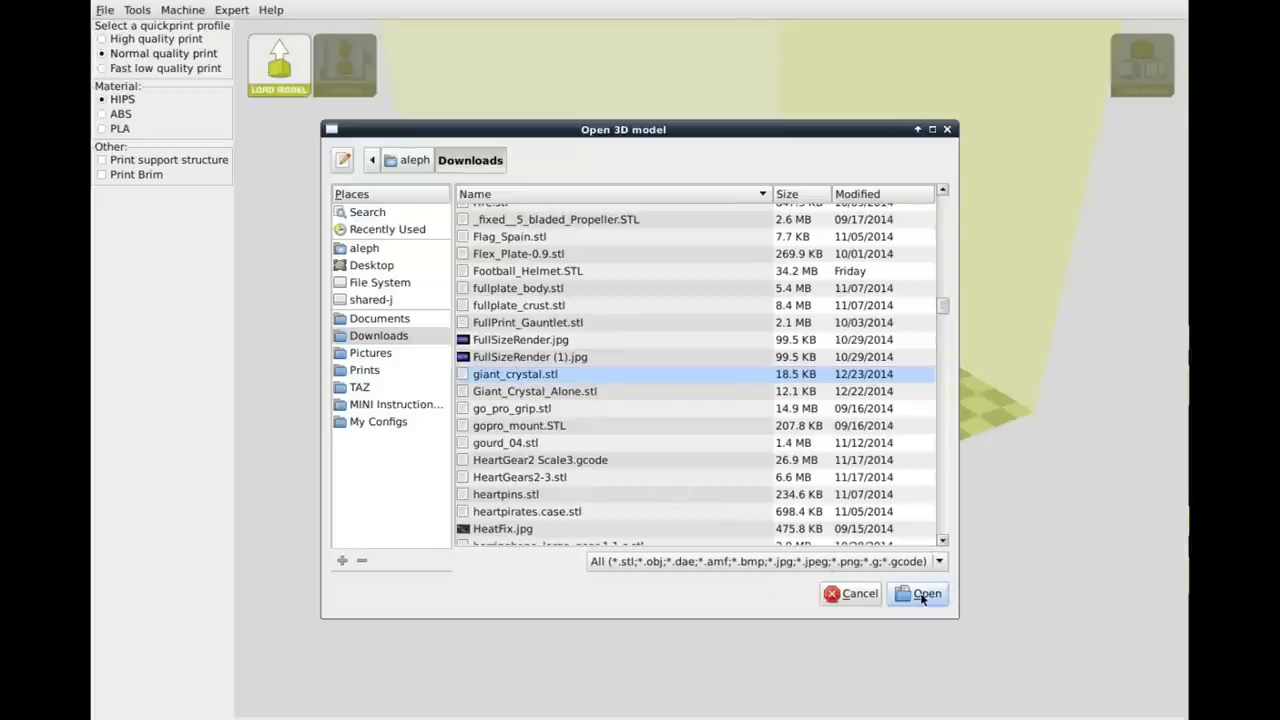
Load the crystal, scale it uniformly to 0.6, and choose PLA material
left_click(919, 593)
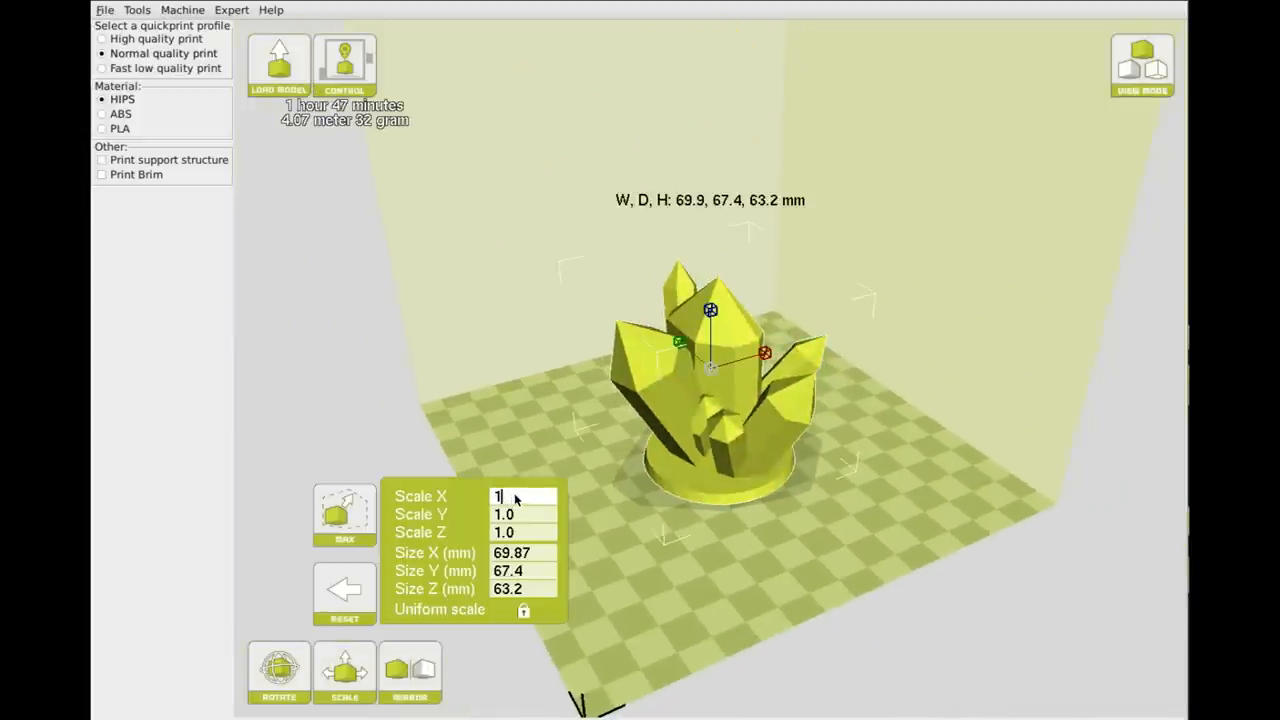
type("0.6")
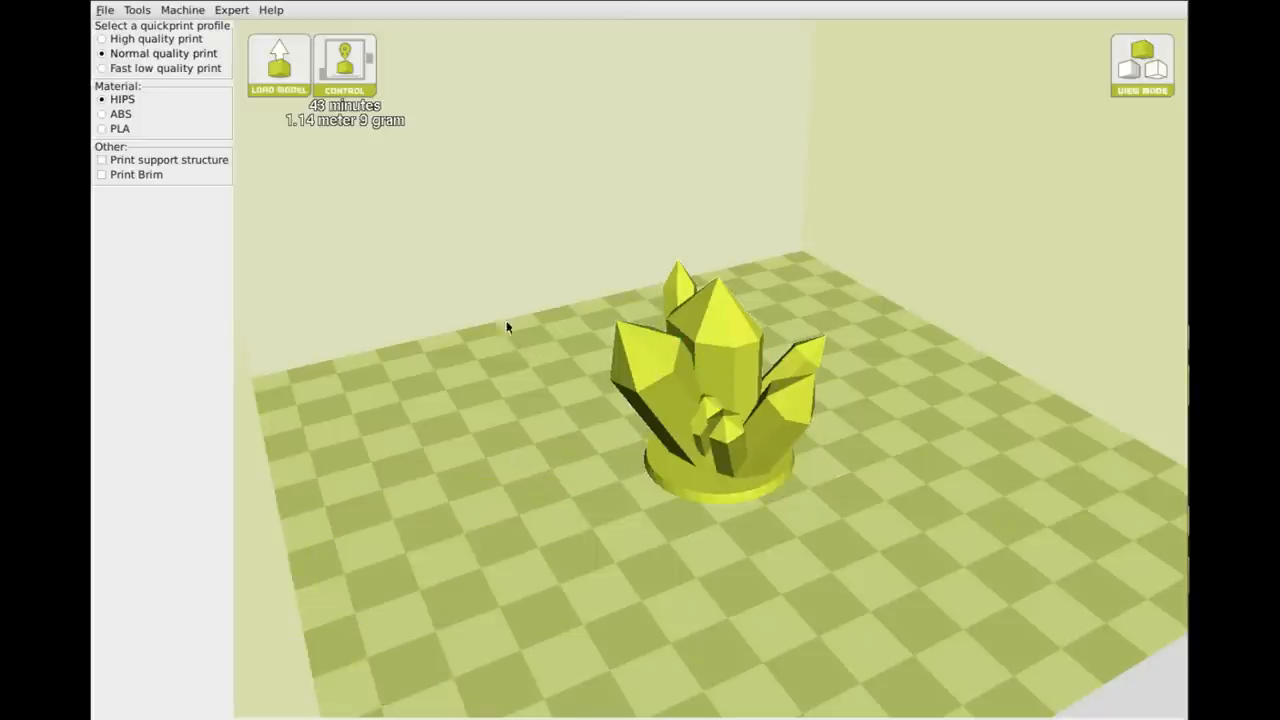
left_click(102, 128)
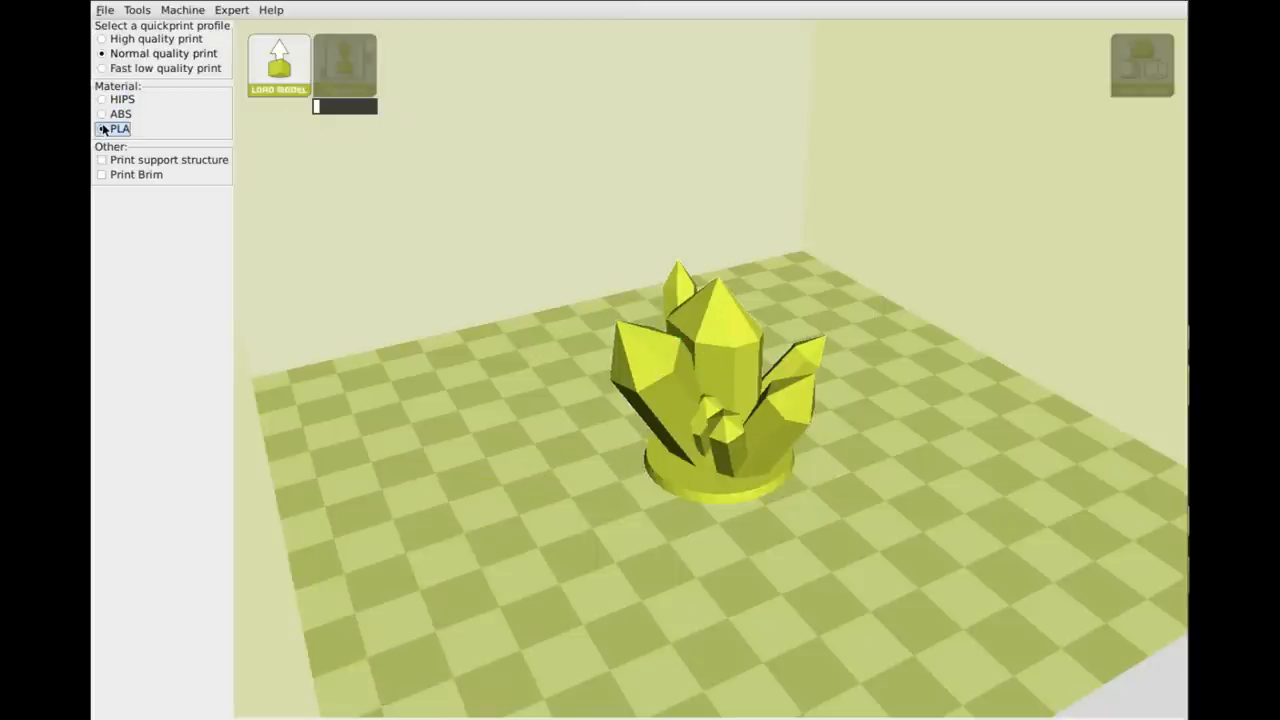
left_click(102, 128)
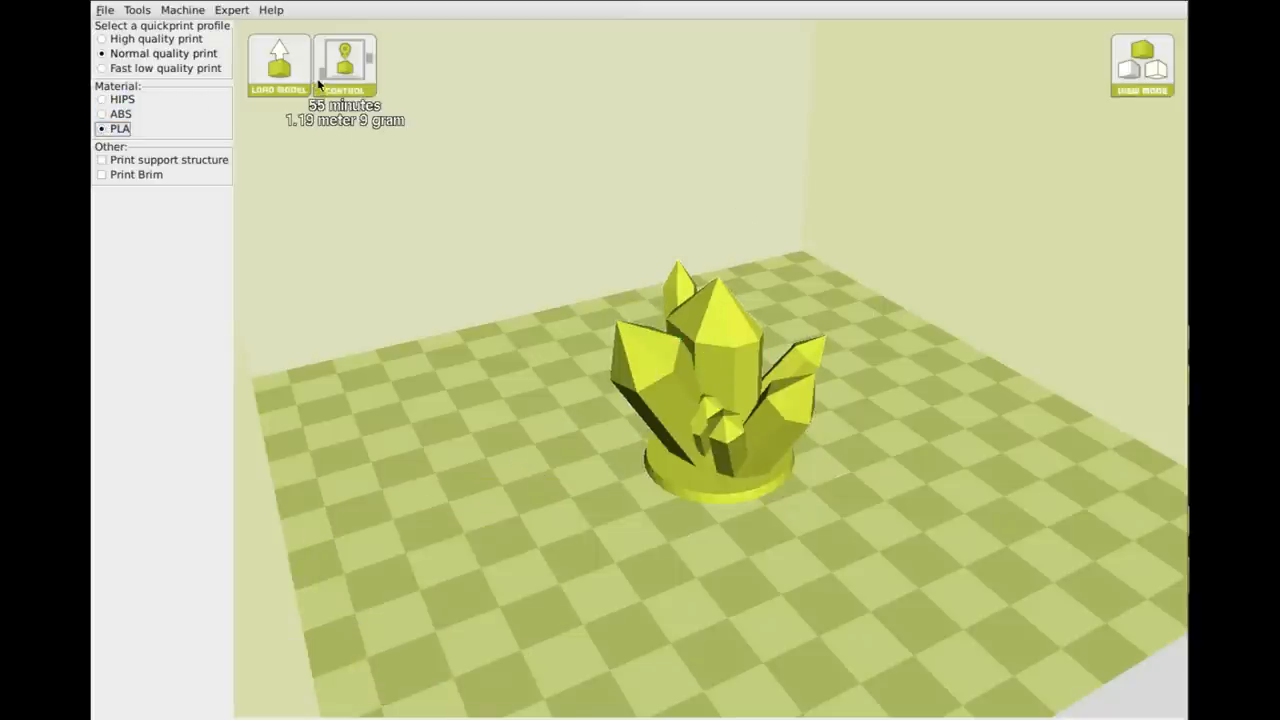
Open the printer control window showing Operational, temperature 200, bed 65
left_click(344, 65)
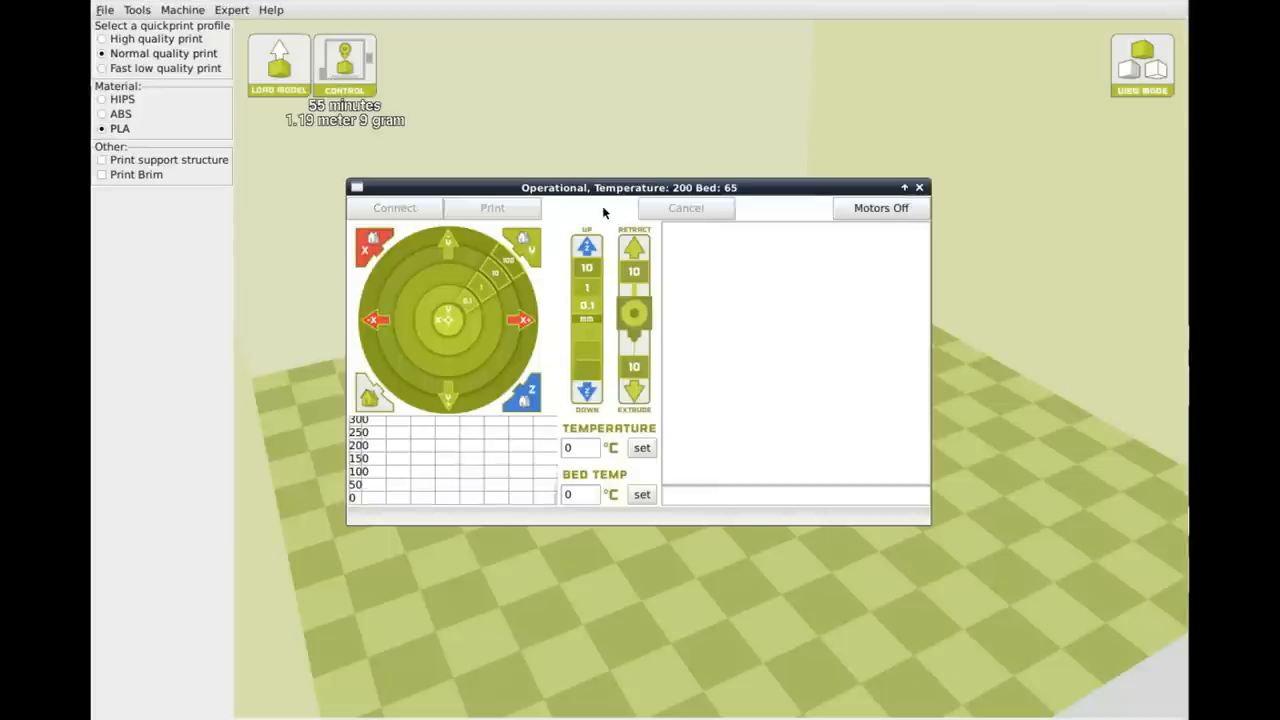
mouse_move(597, 208)
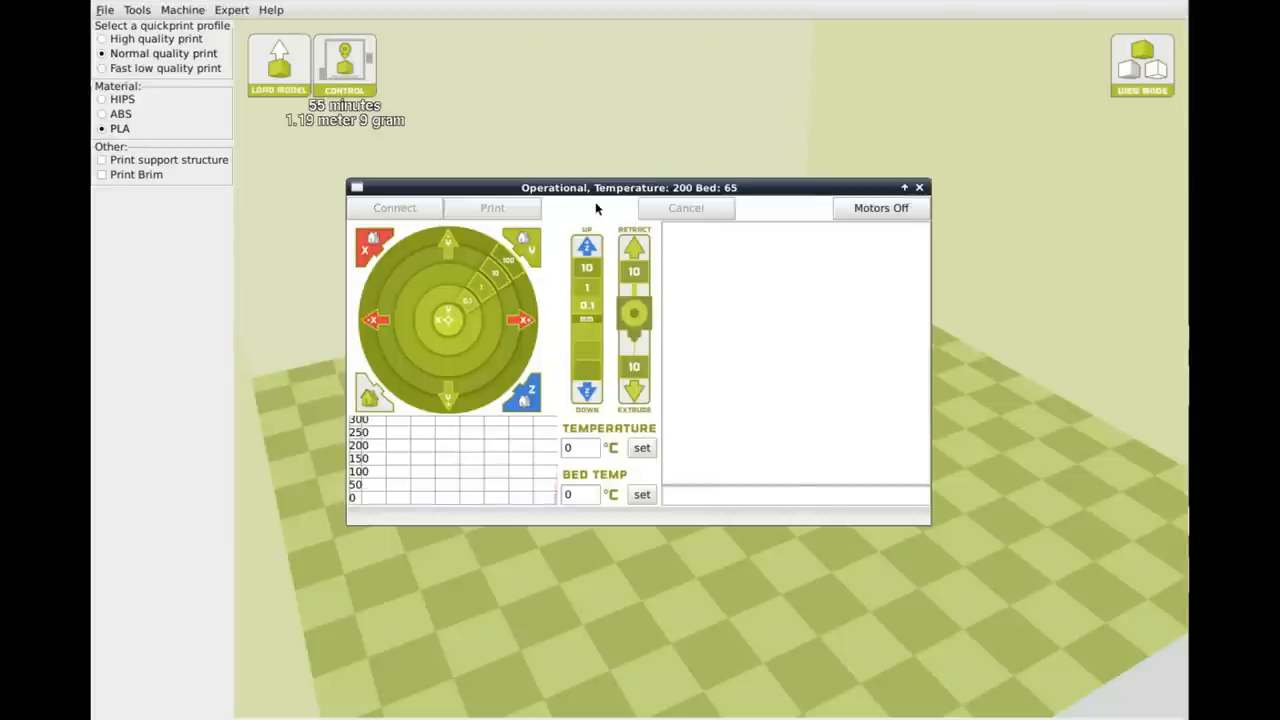
mouse_move(533, 198)
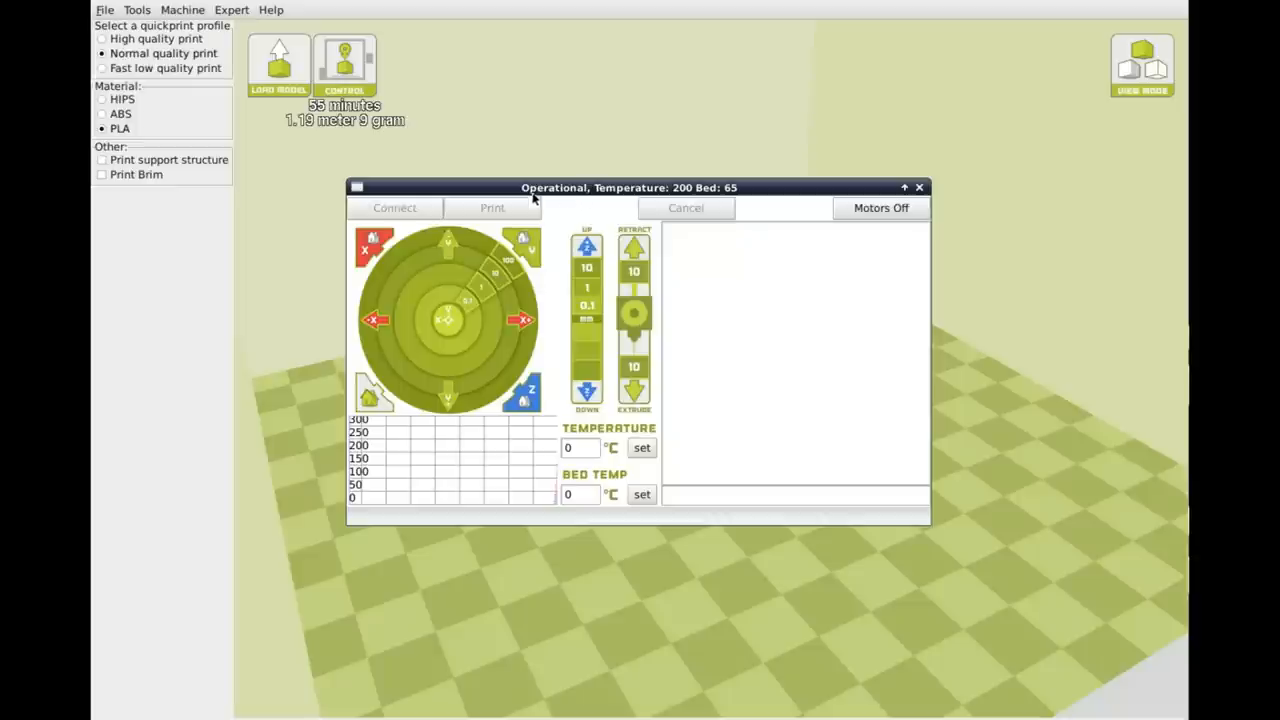
Set the hotend target temperature to 210 °C
left_click(580, 447)
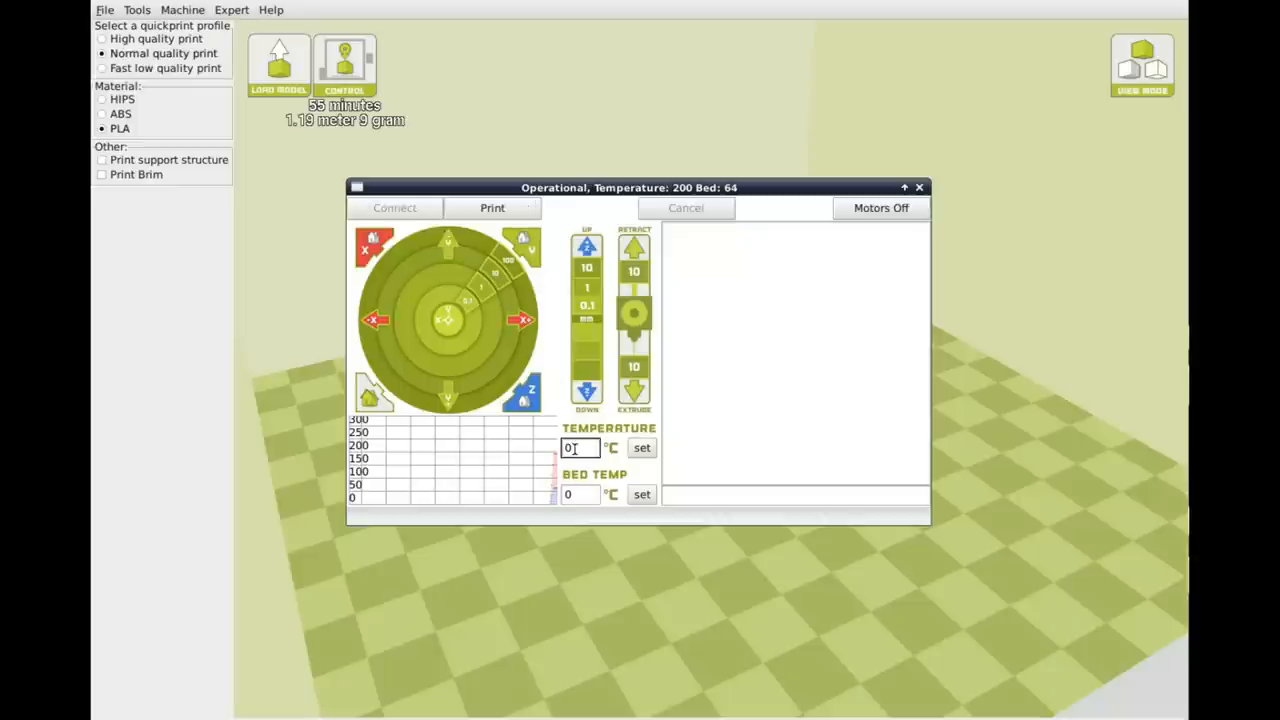
type("210")
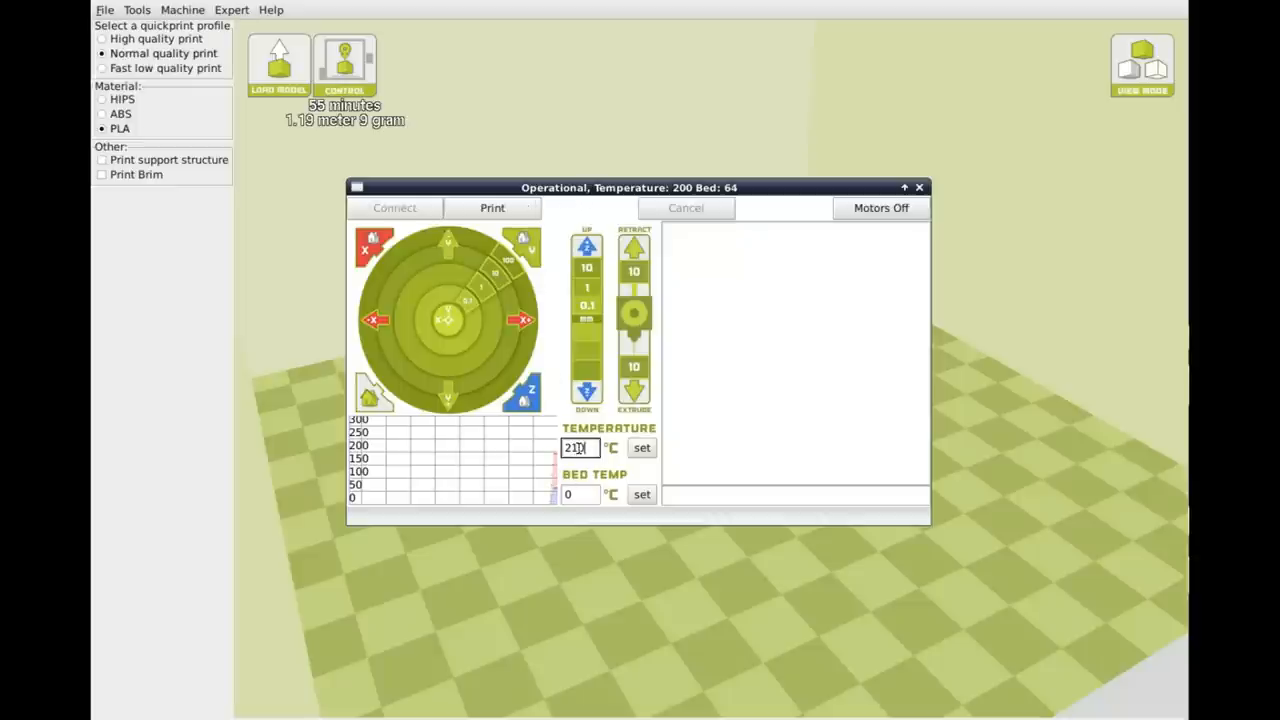
left_click(641, 447)
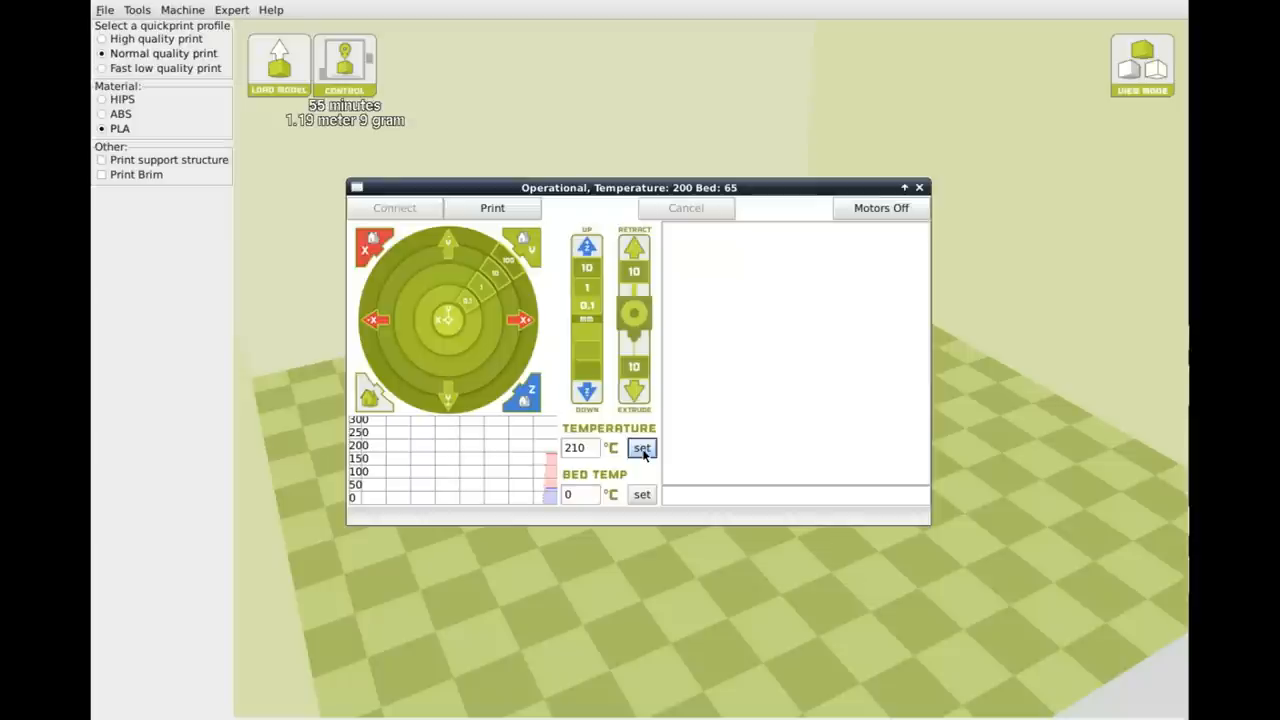
left_click(641, 447)
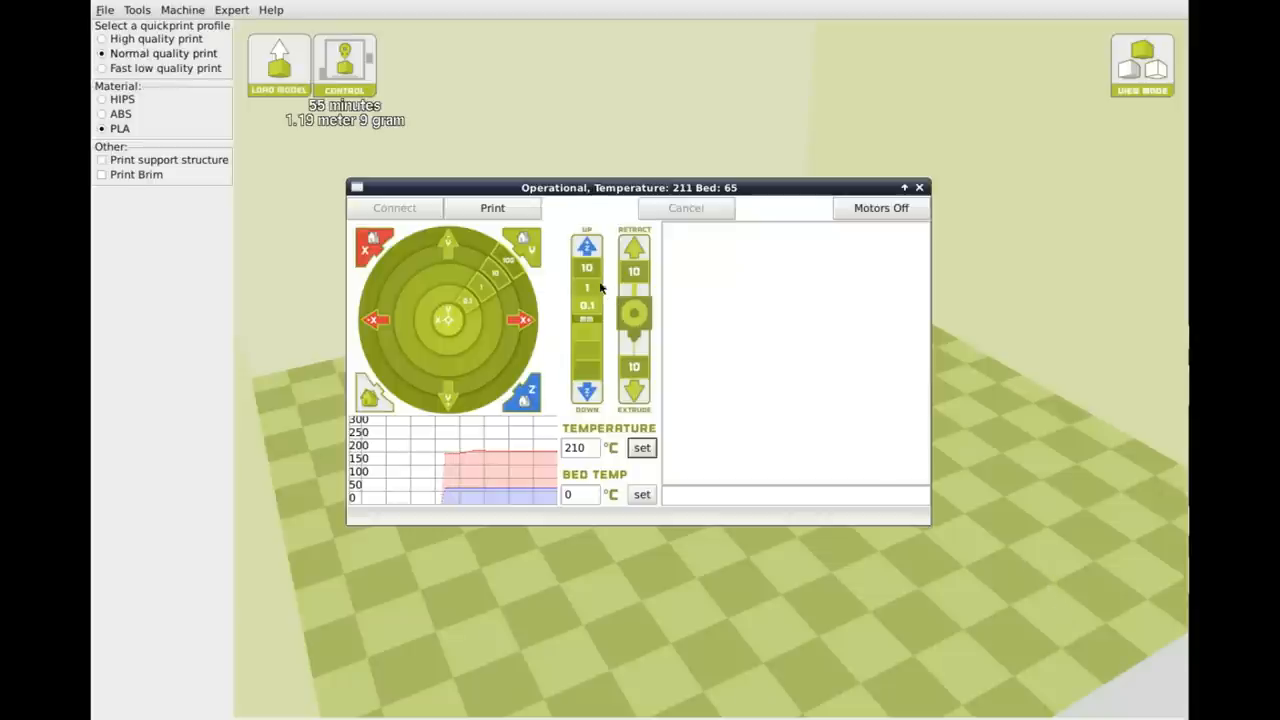